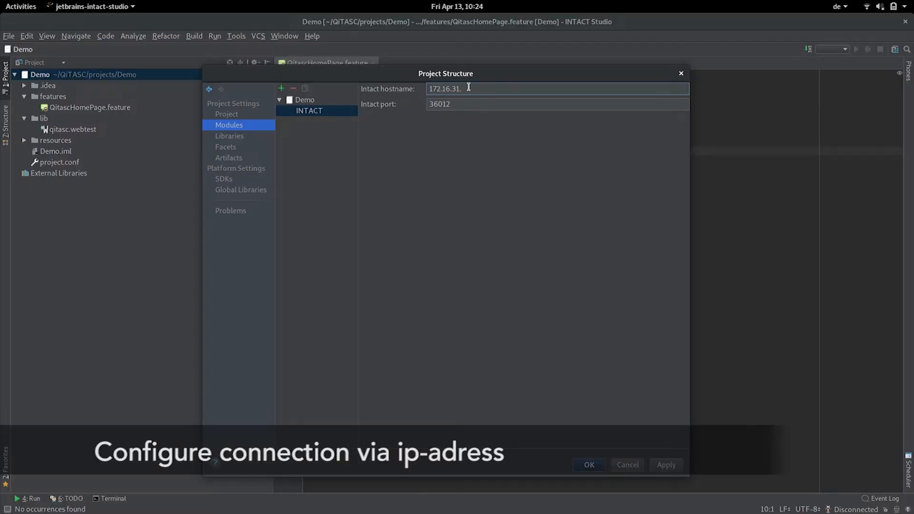
pyautogui.write('226')
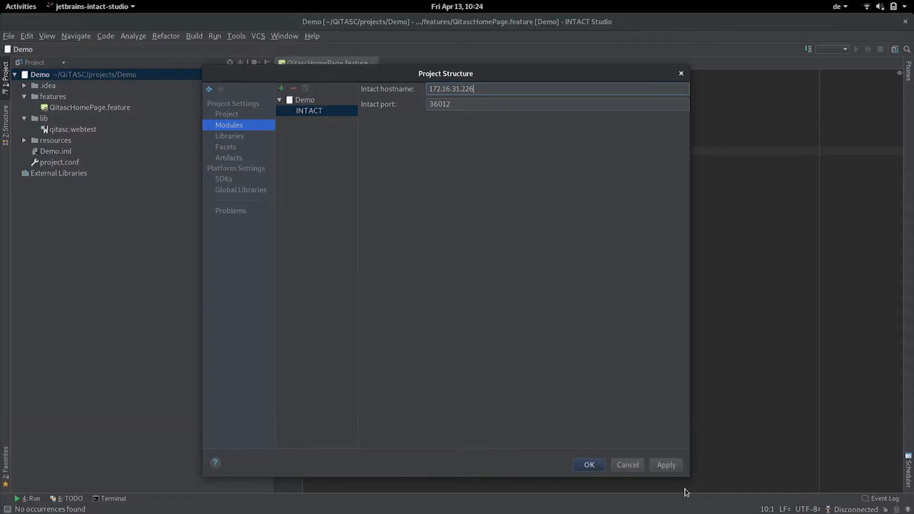